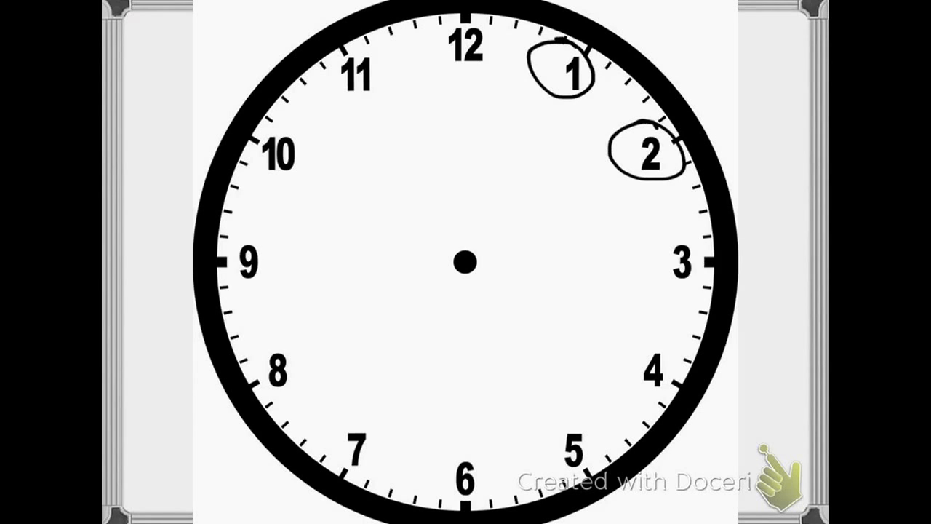
# Draw a pen circle around the number 2 on the clock face
pyautogui.moveTo(654, 262); pyautogui.dragTo(657, 366)
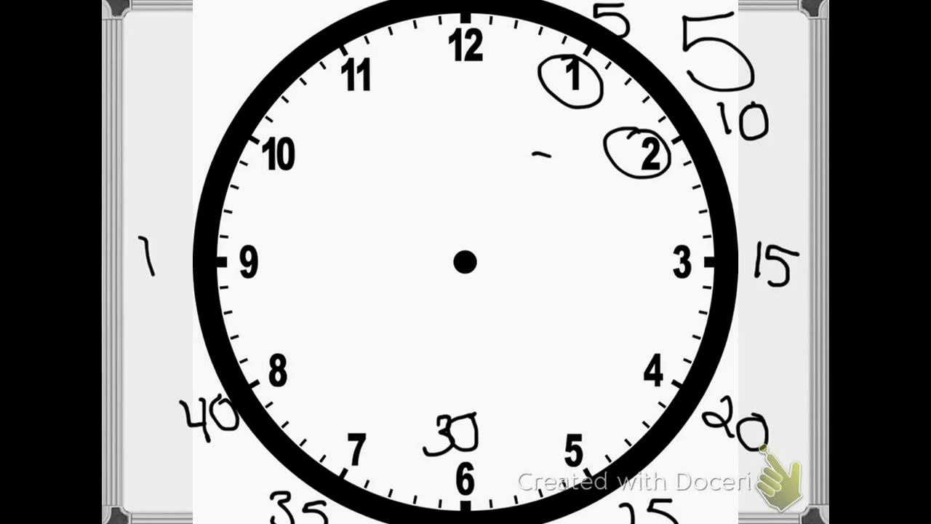
# Handwrite the minute count 45 beside its hour number on the clock
pyautogui.write('45')
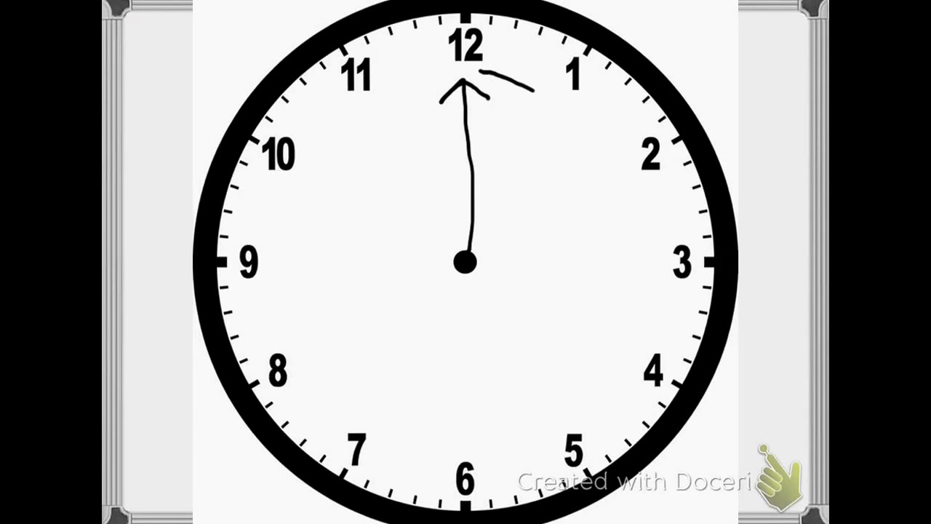
# Sketch a short pen mark between 12 and 1 beside the drawn hand
pyautogui.moveTo(531, 90); pyautogui.dragTo(487, 439)
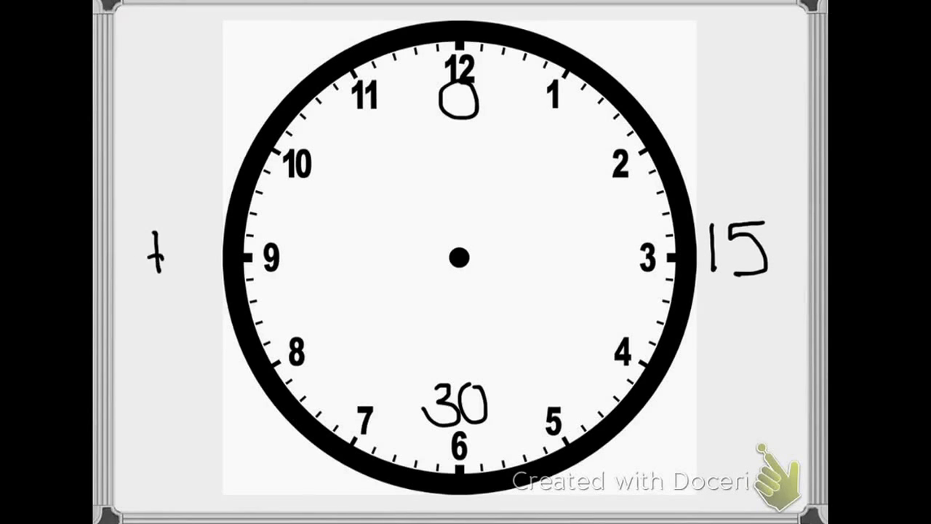
# Write 45 beside the 9 and begin the time label above the clock
pyautogui.write('45')
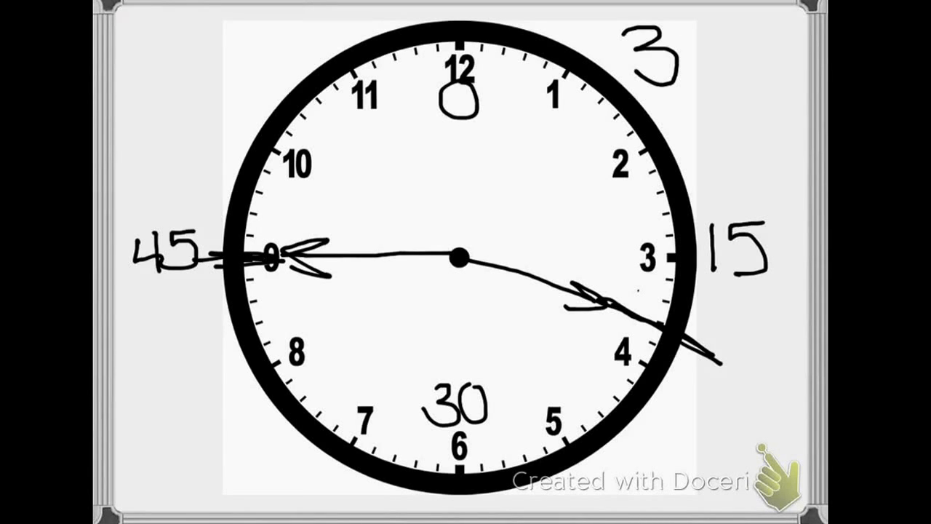
pyautogui.write('.1')
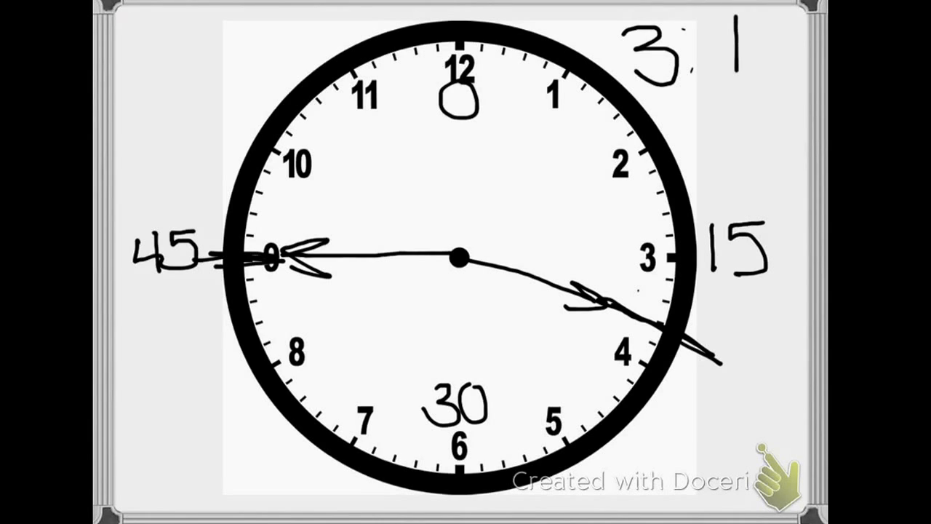